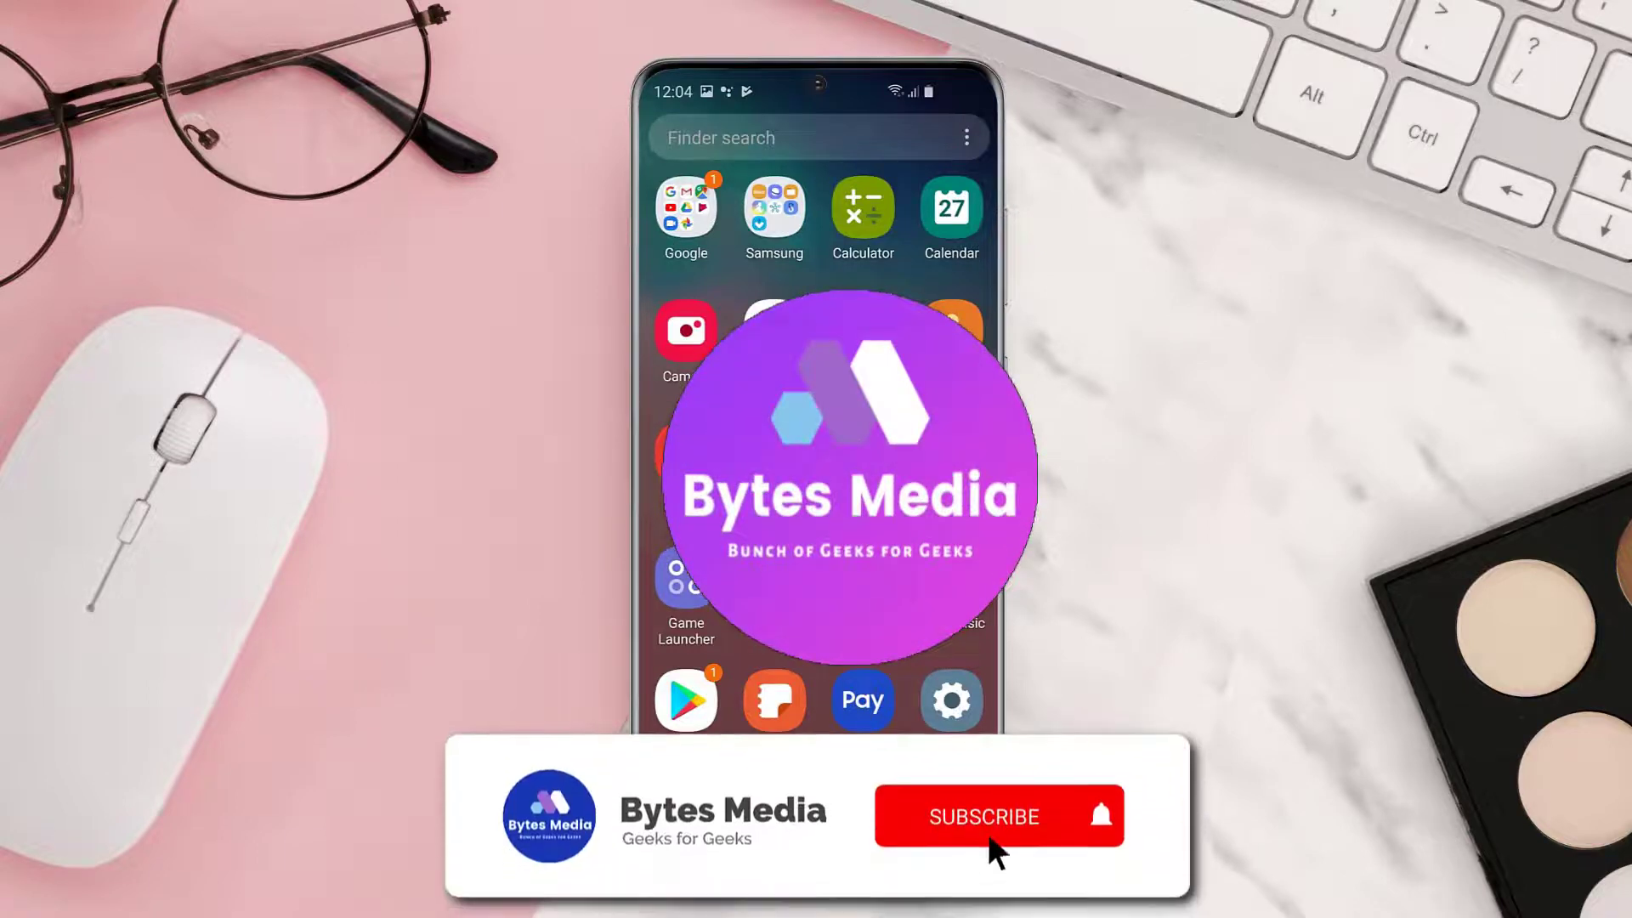
- Find TV Time in the Play Store and update it to the latest version
left_click(987, 816)
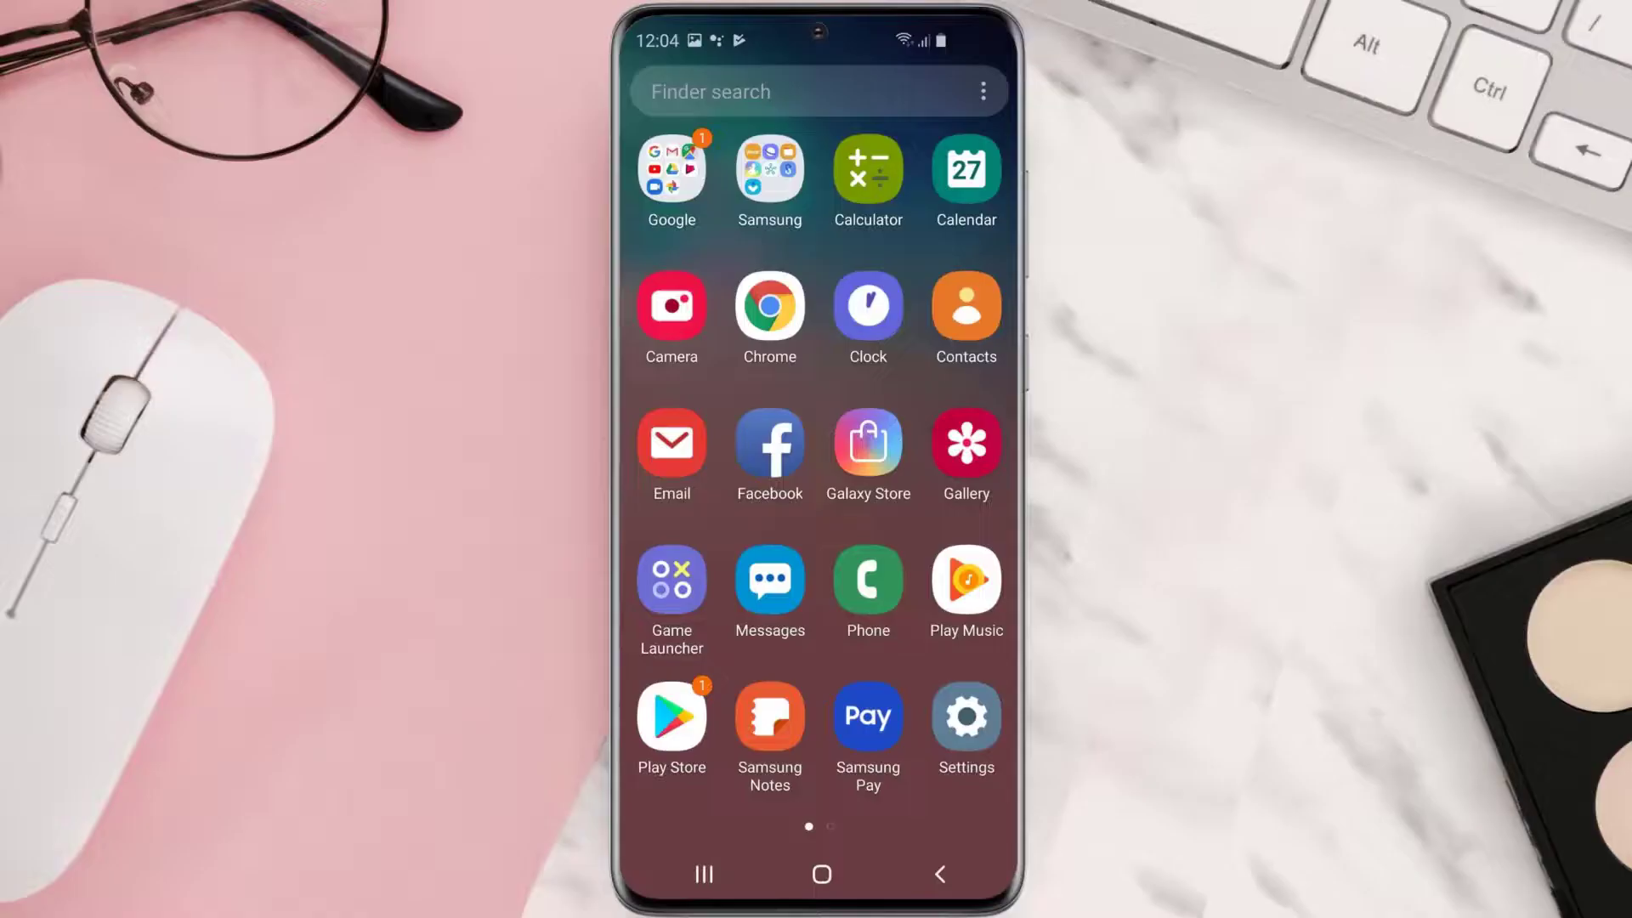
left_click(671, 718)
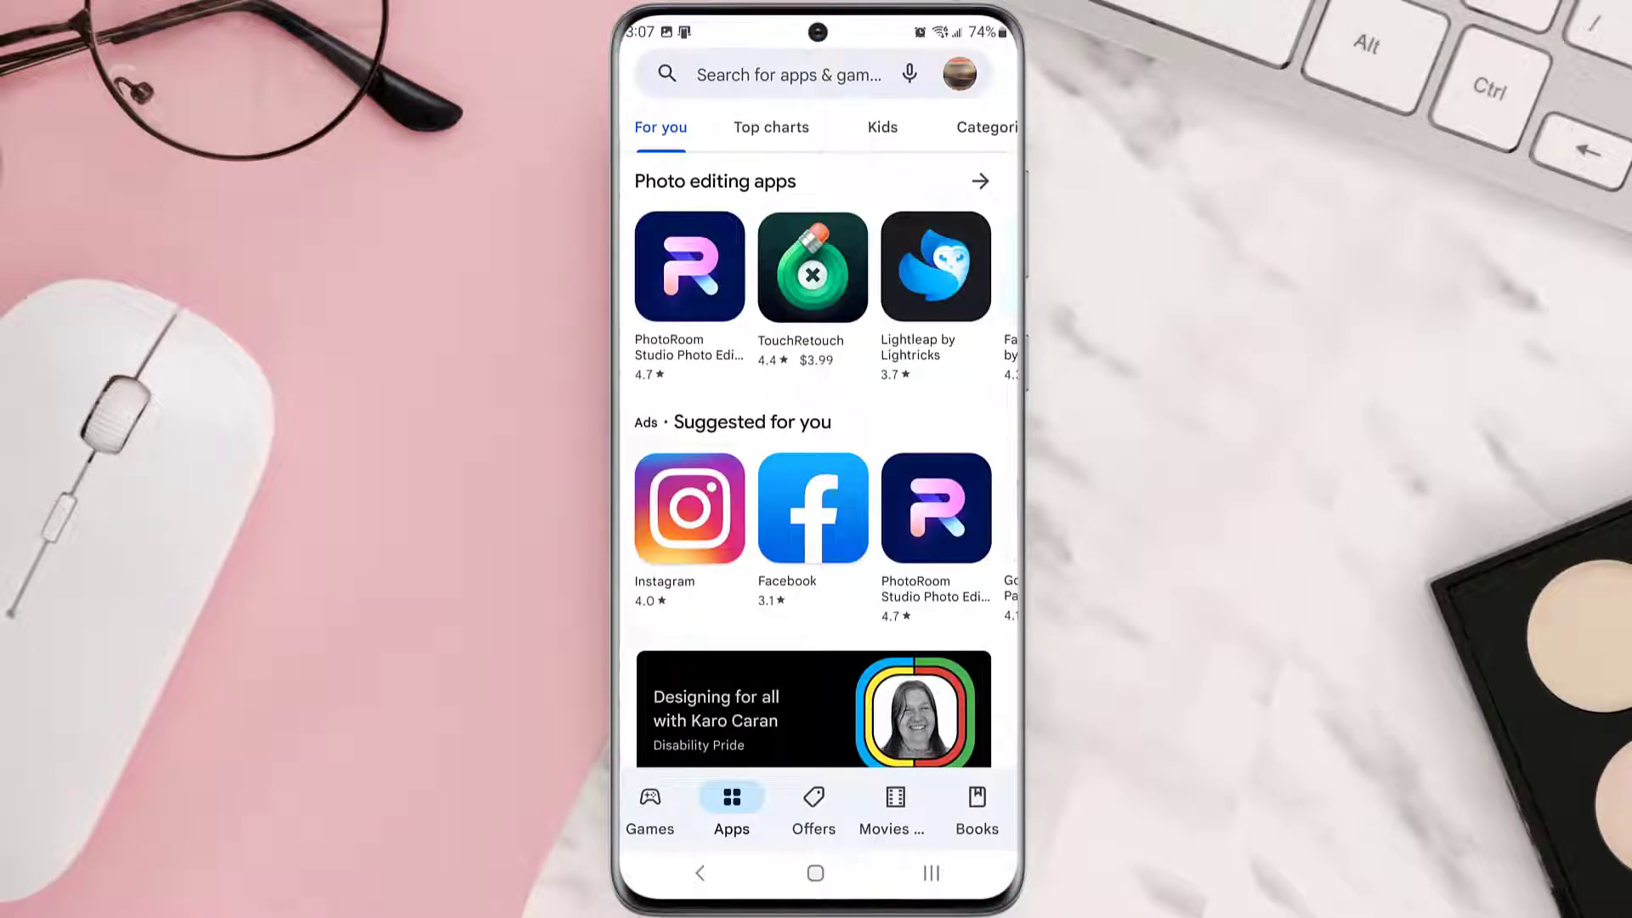
left_click(781, 73)
type("tv time")
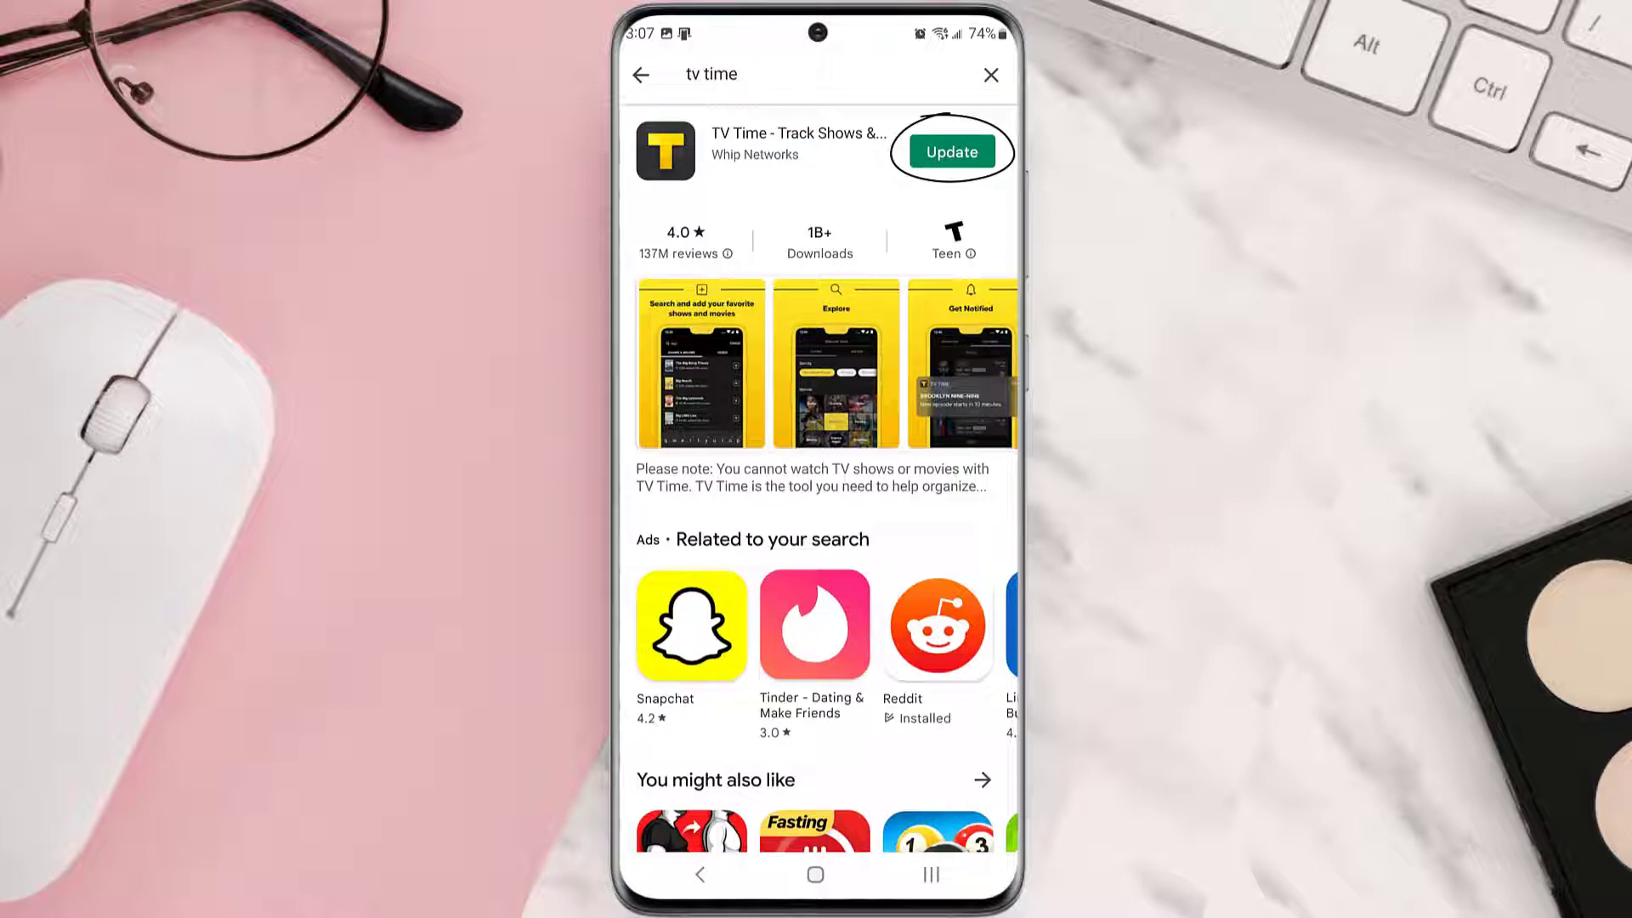
left_click(952, 150)
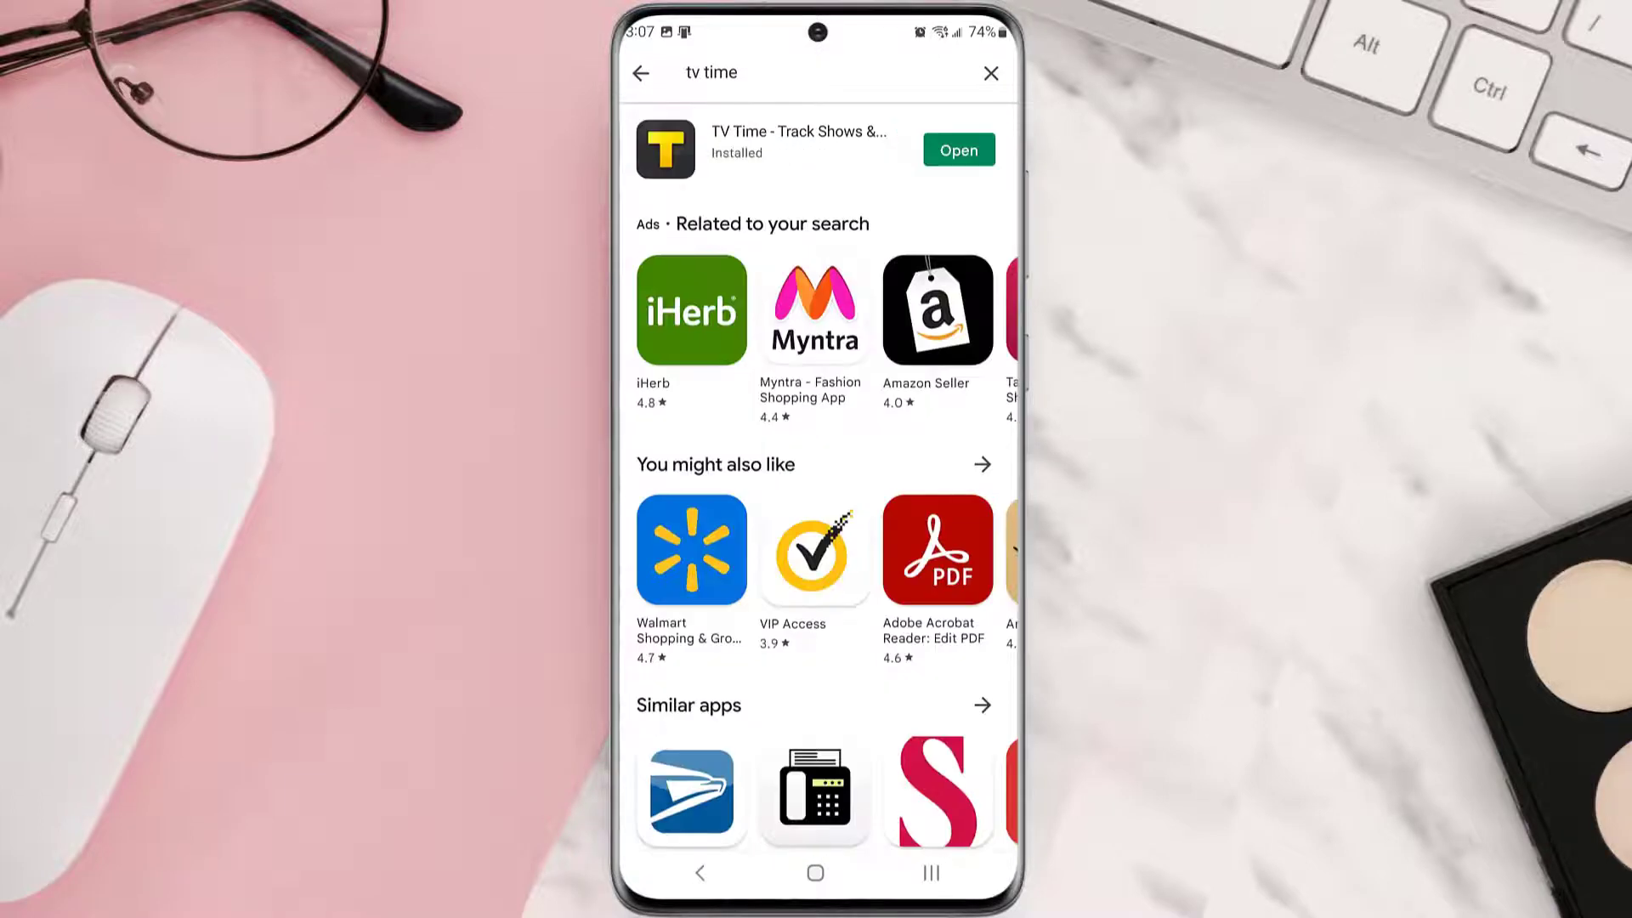
left_click(958, 149)
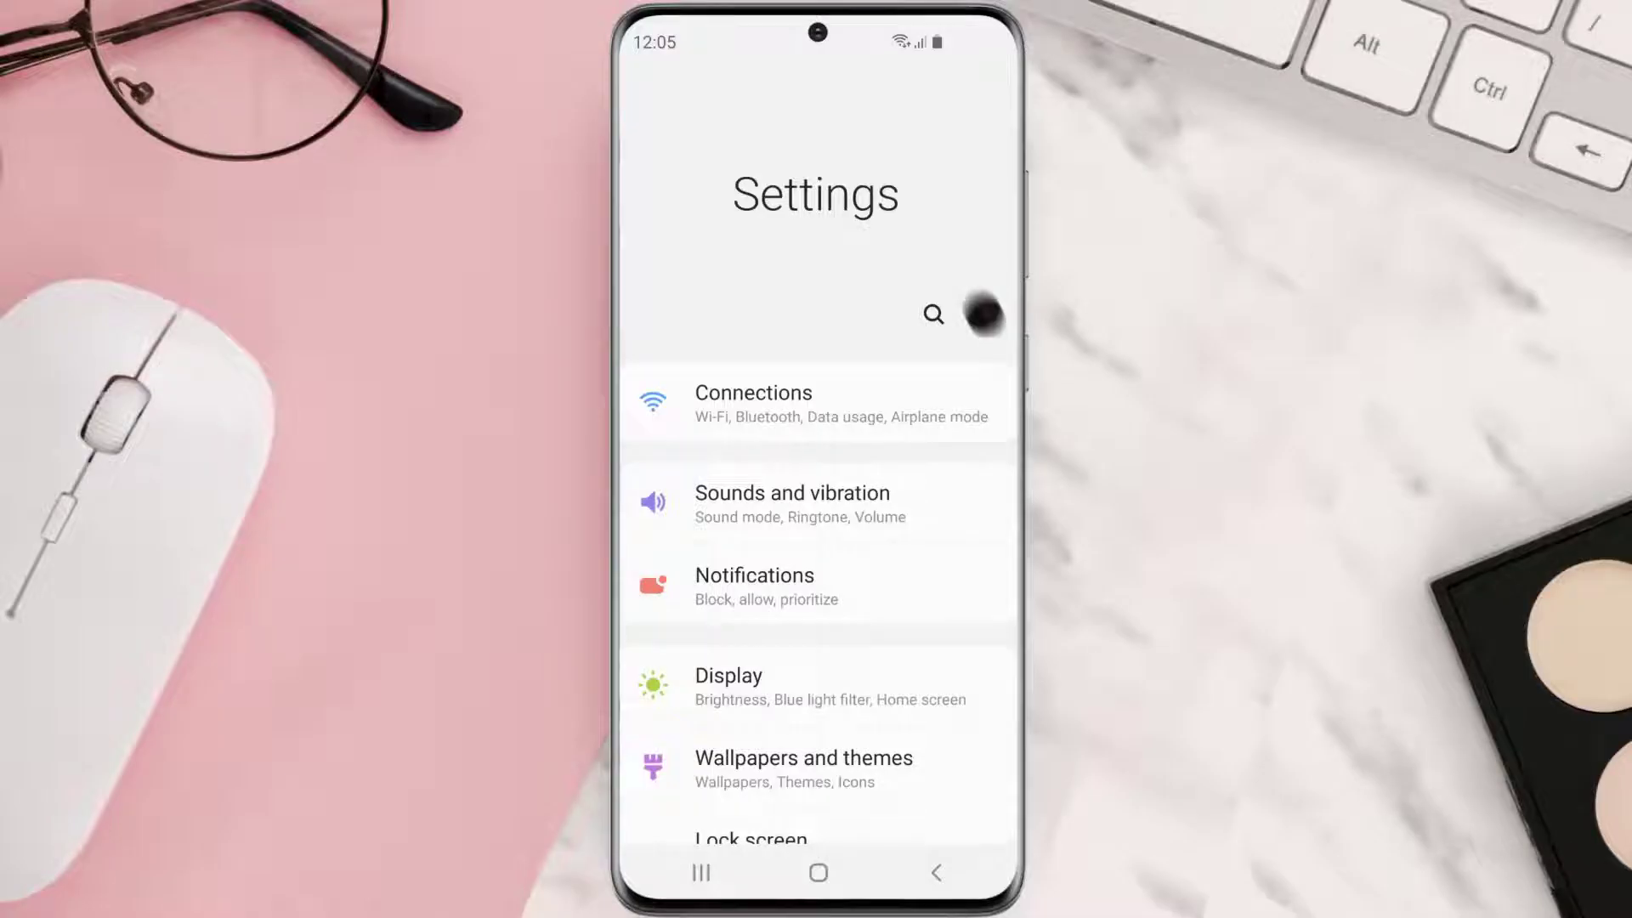
- Locate TV Time in the Apps list and show its storage usage with 35.22 MB cache
scroll("down", 3)
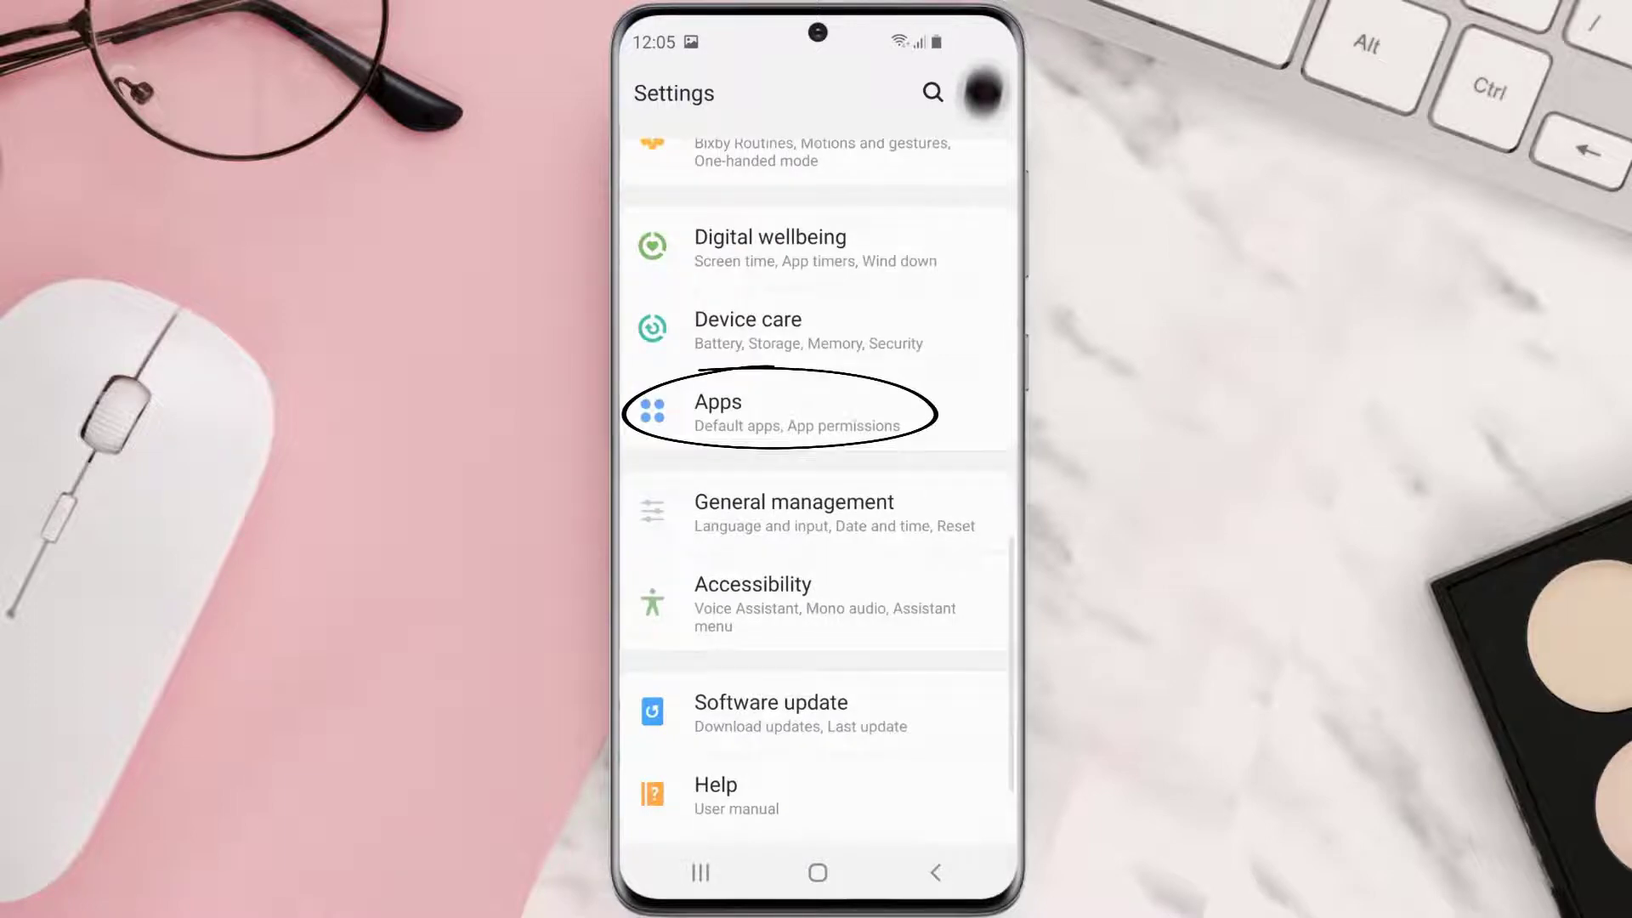
left_click(746, 413)
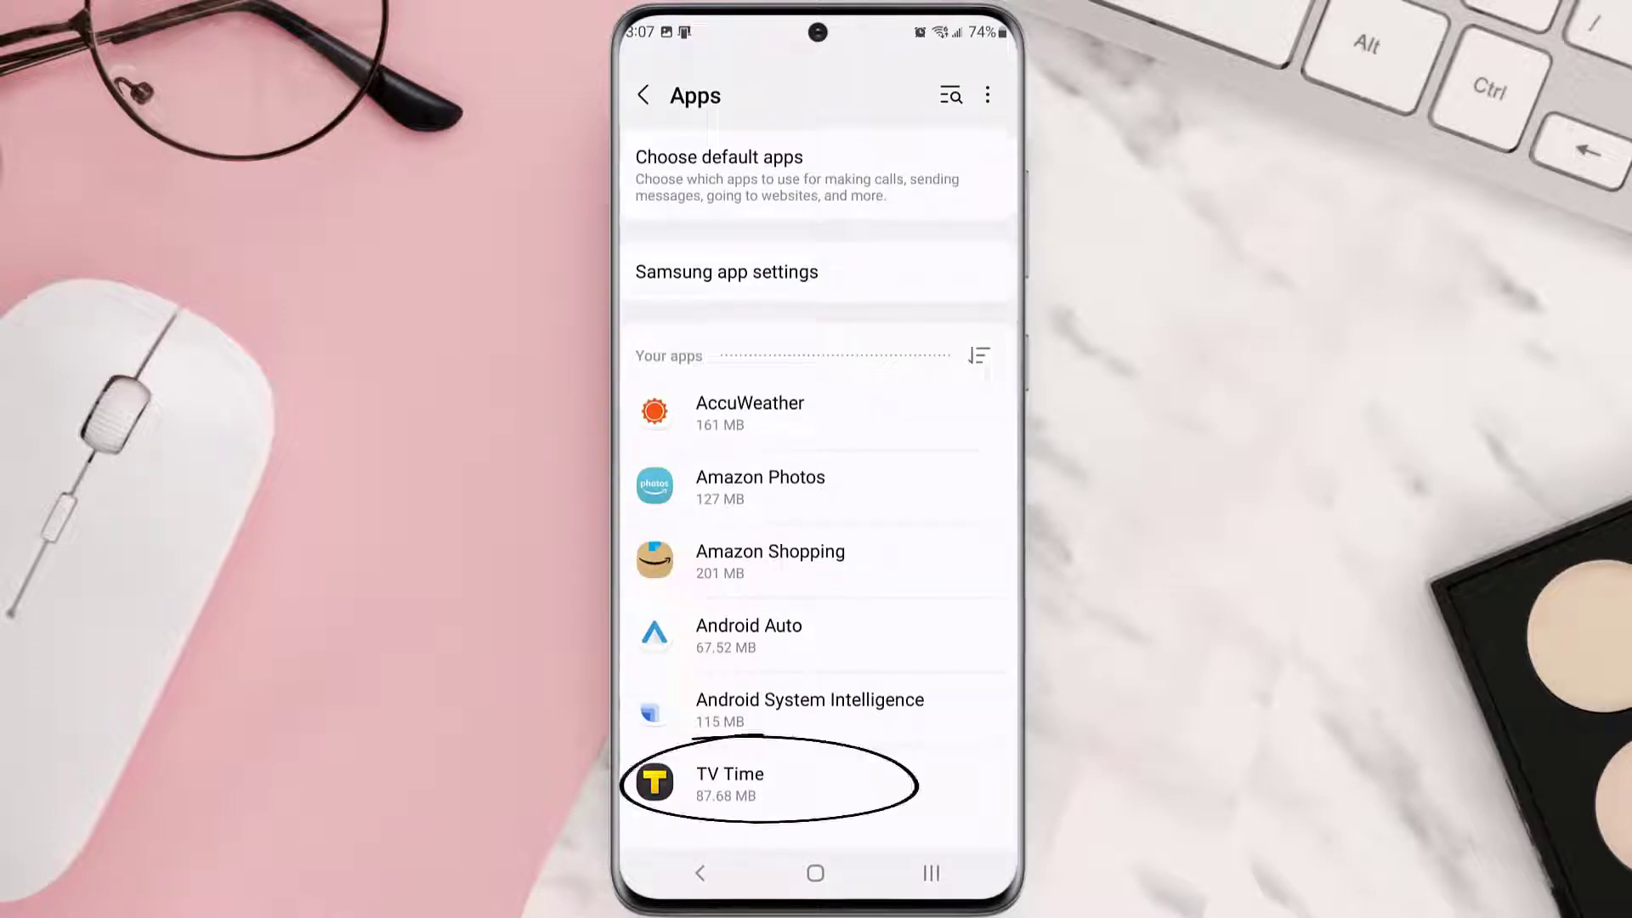
left_click(729, 782)
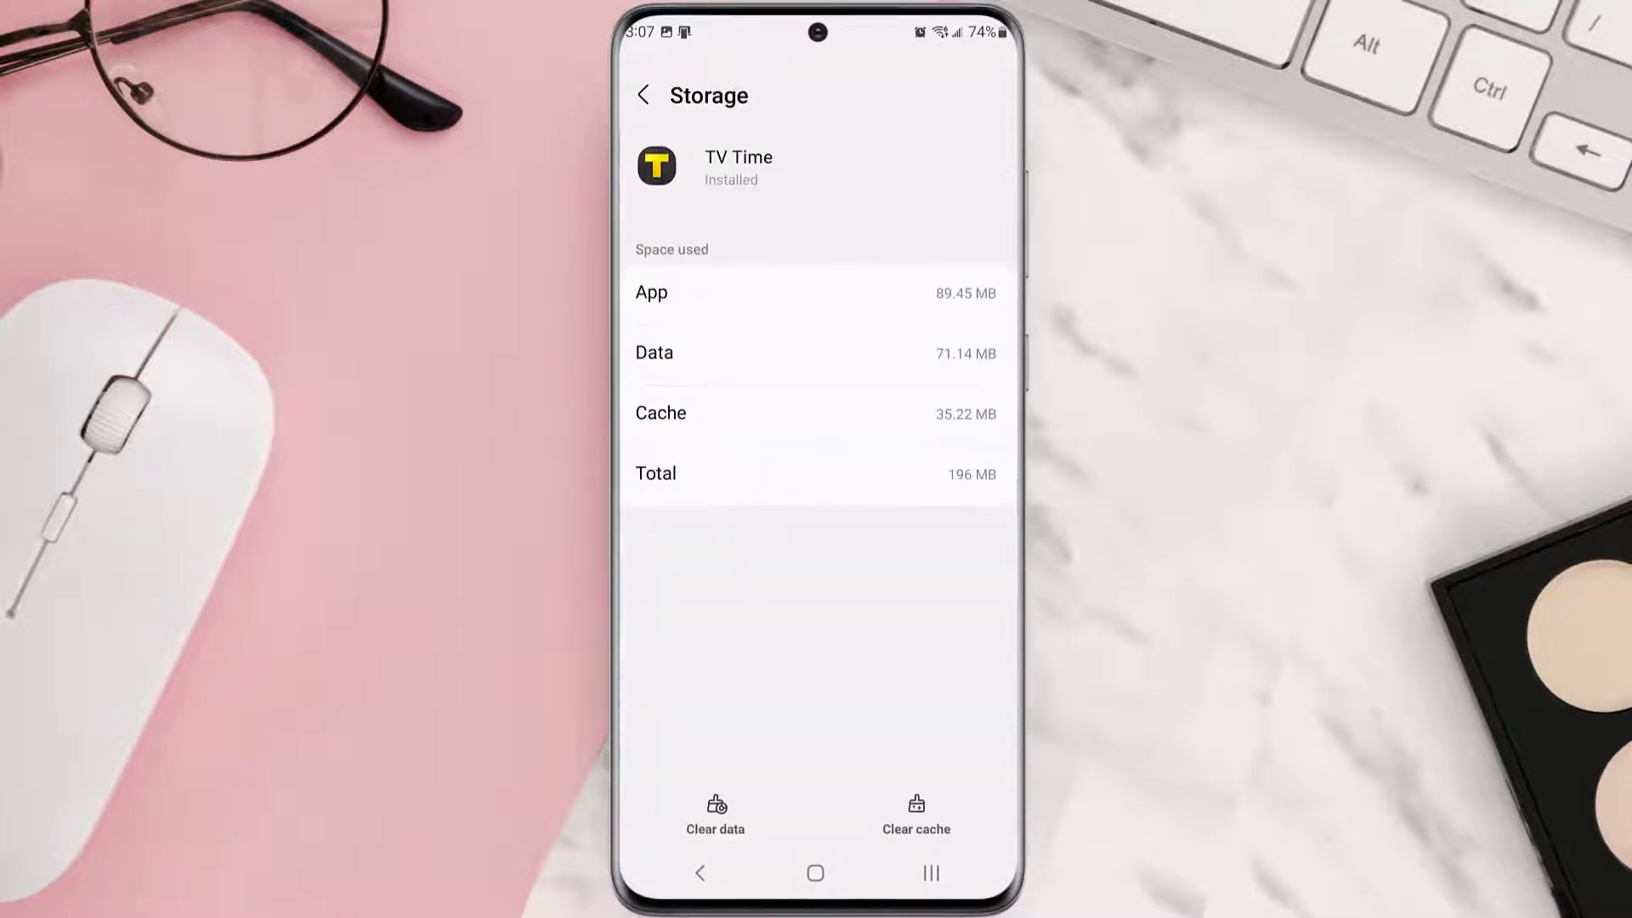
- Clear TV Time's cached data and return to its app info page
left_click(914, 814)
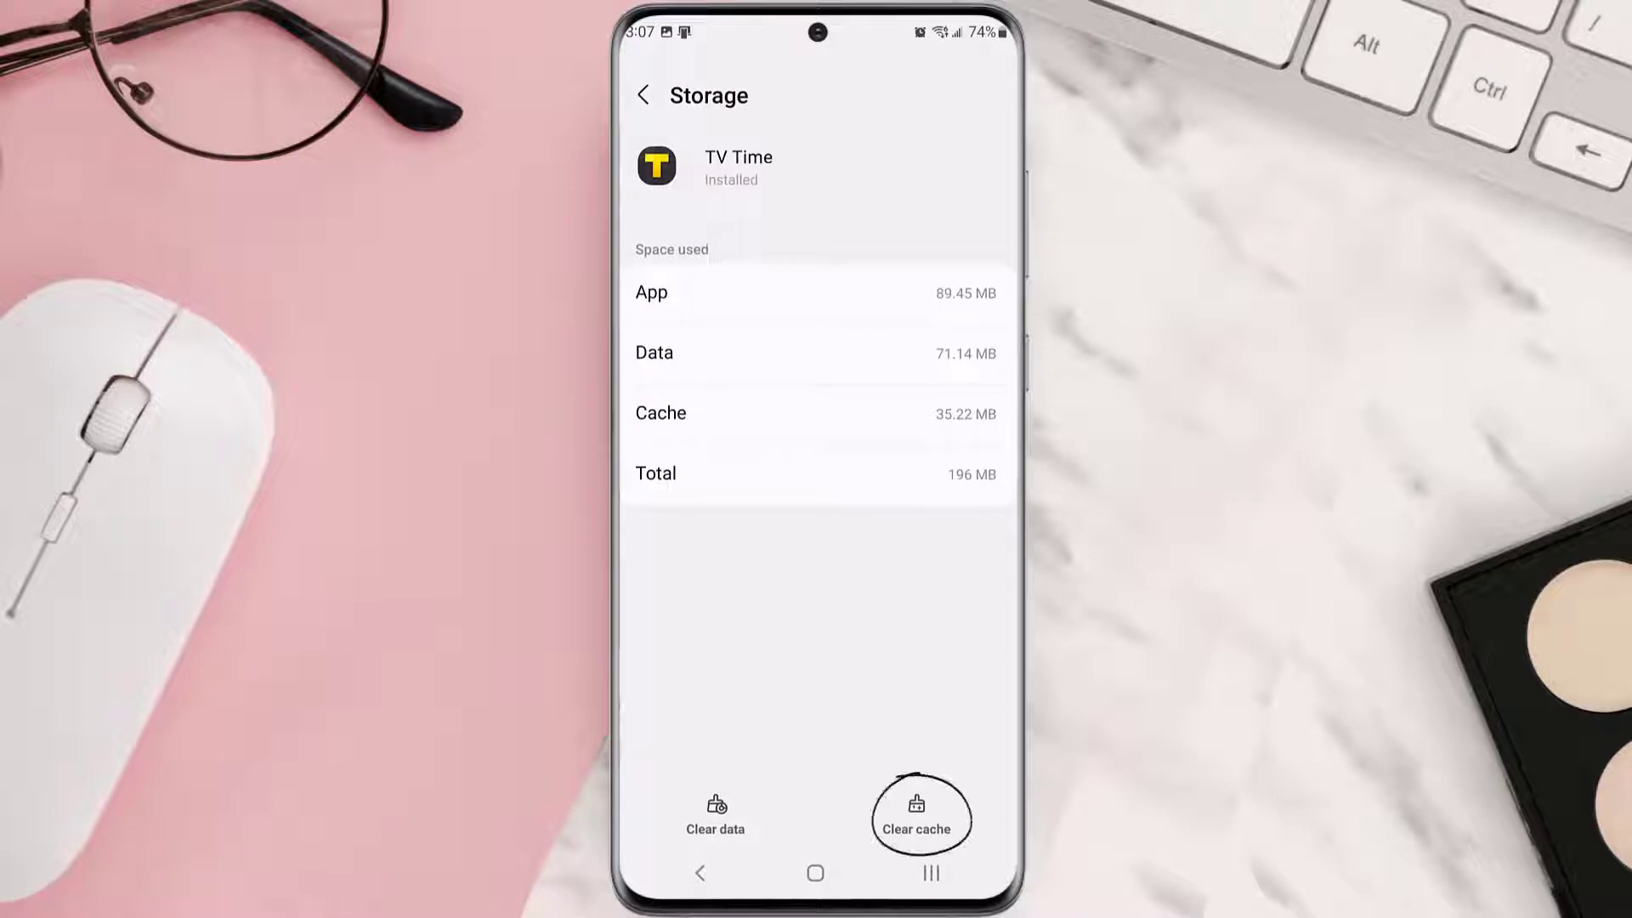
left_click(916, 814)
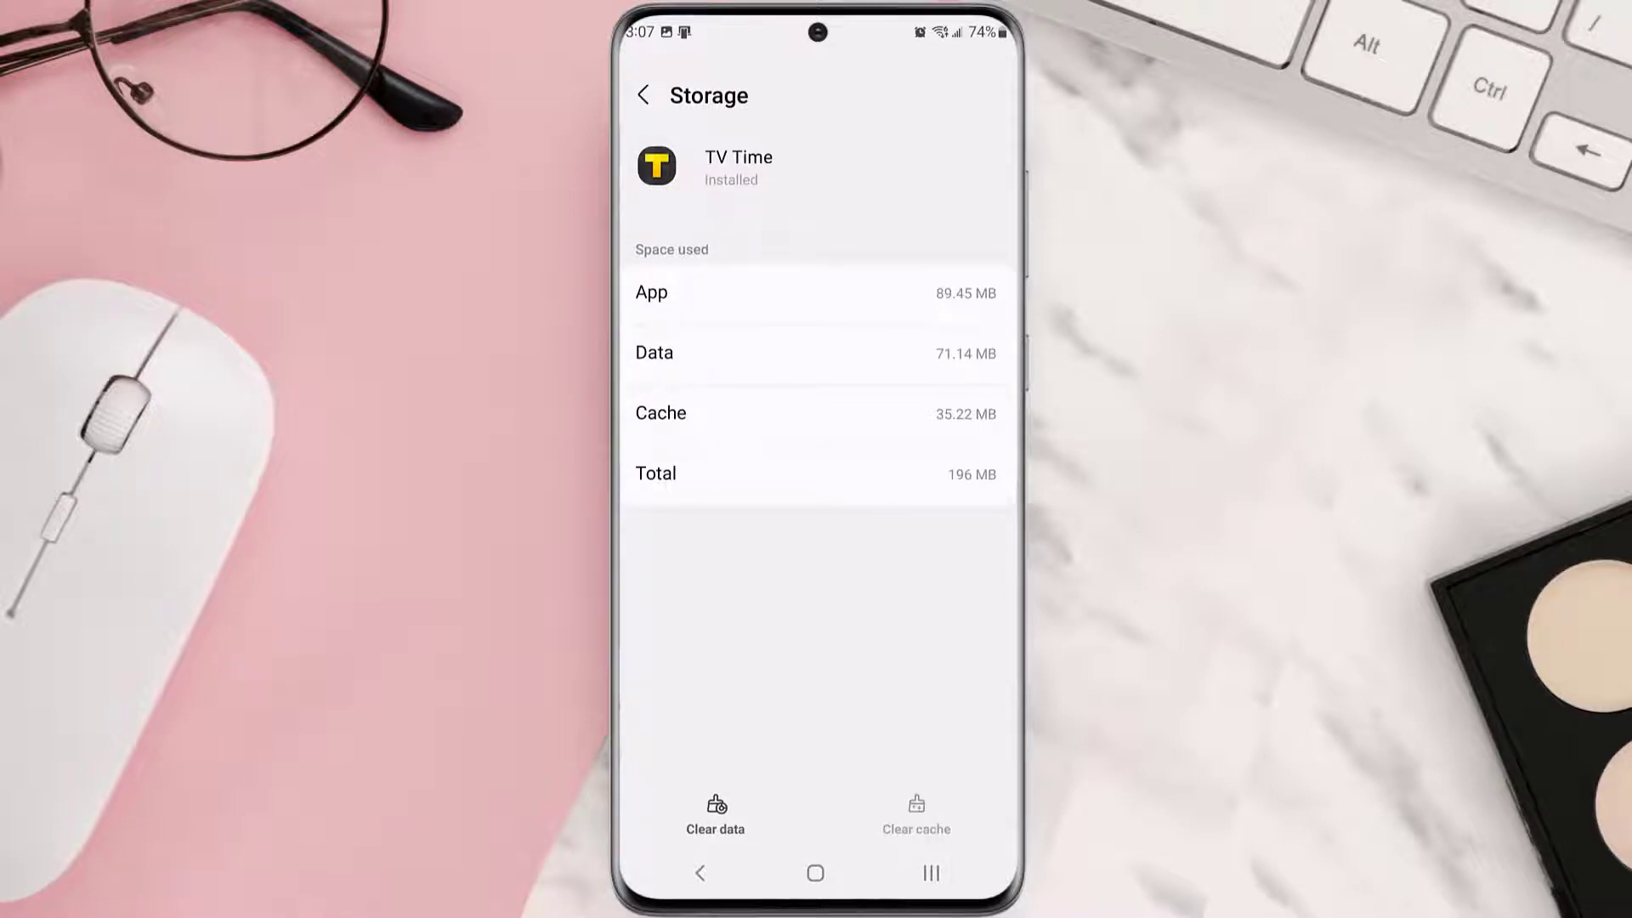
left_click(642, 95)
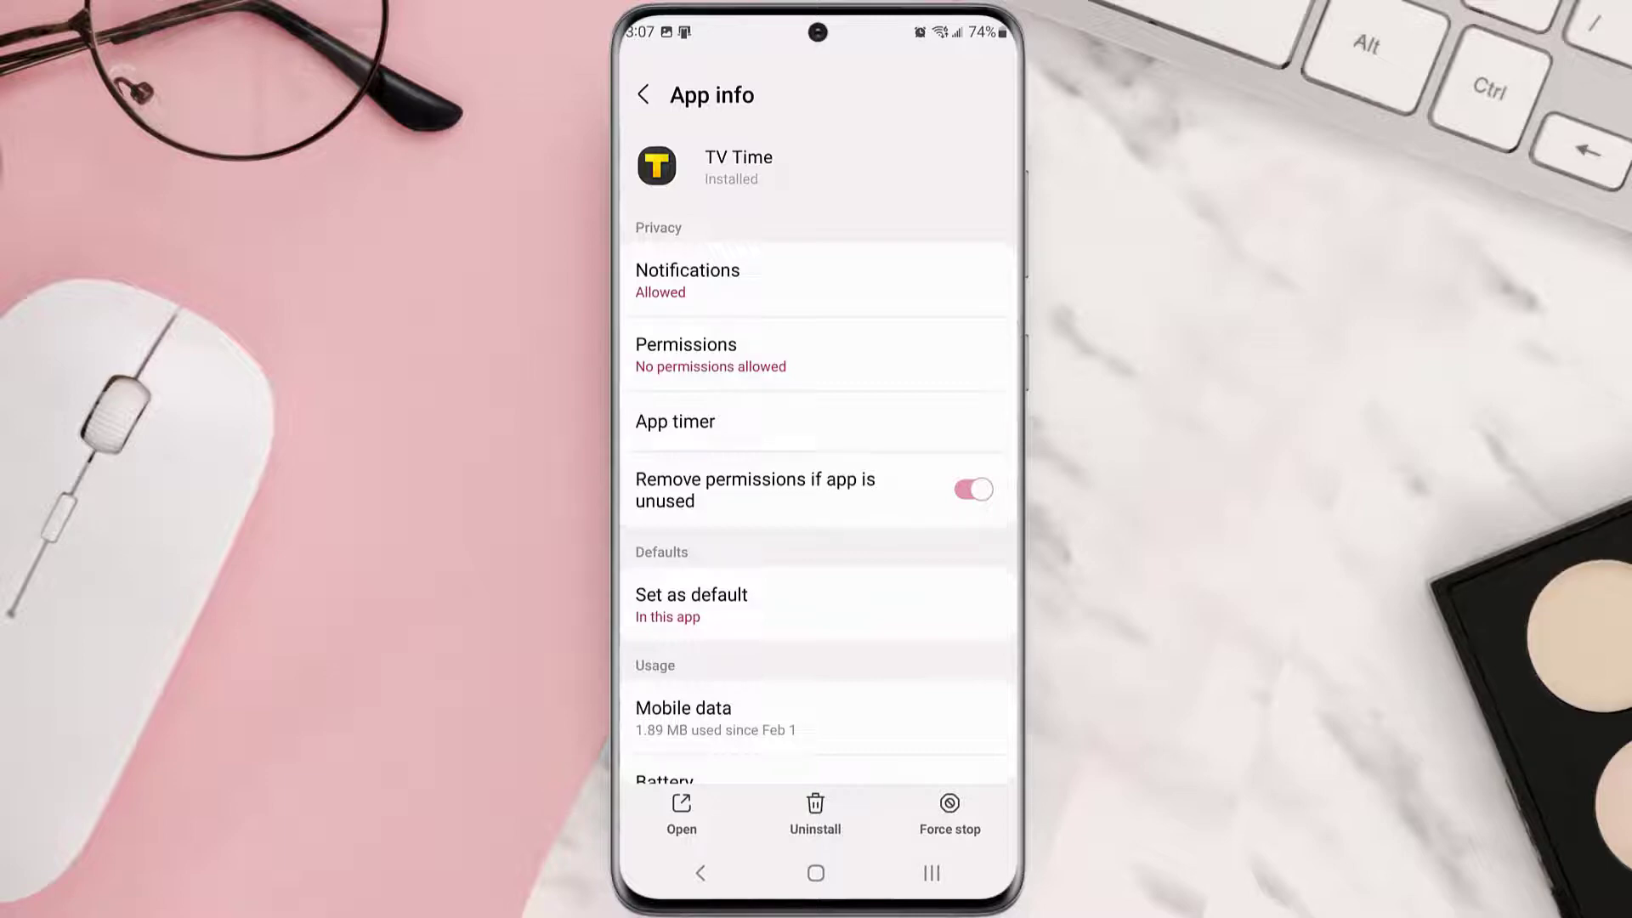
- Uninstall TV Time and confirm the removal
left_click(814, 804)
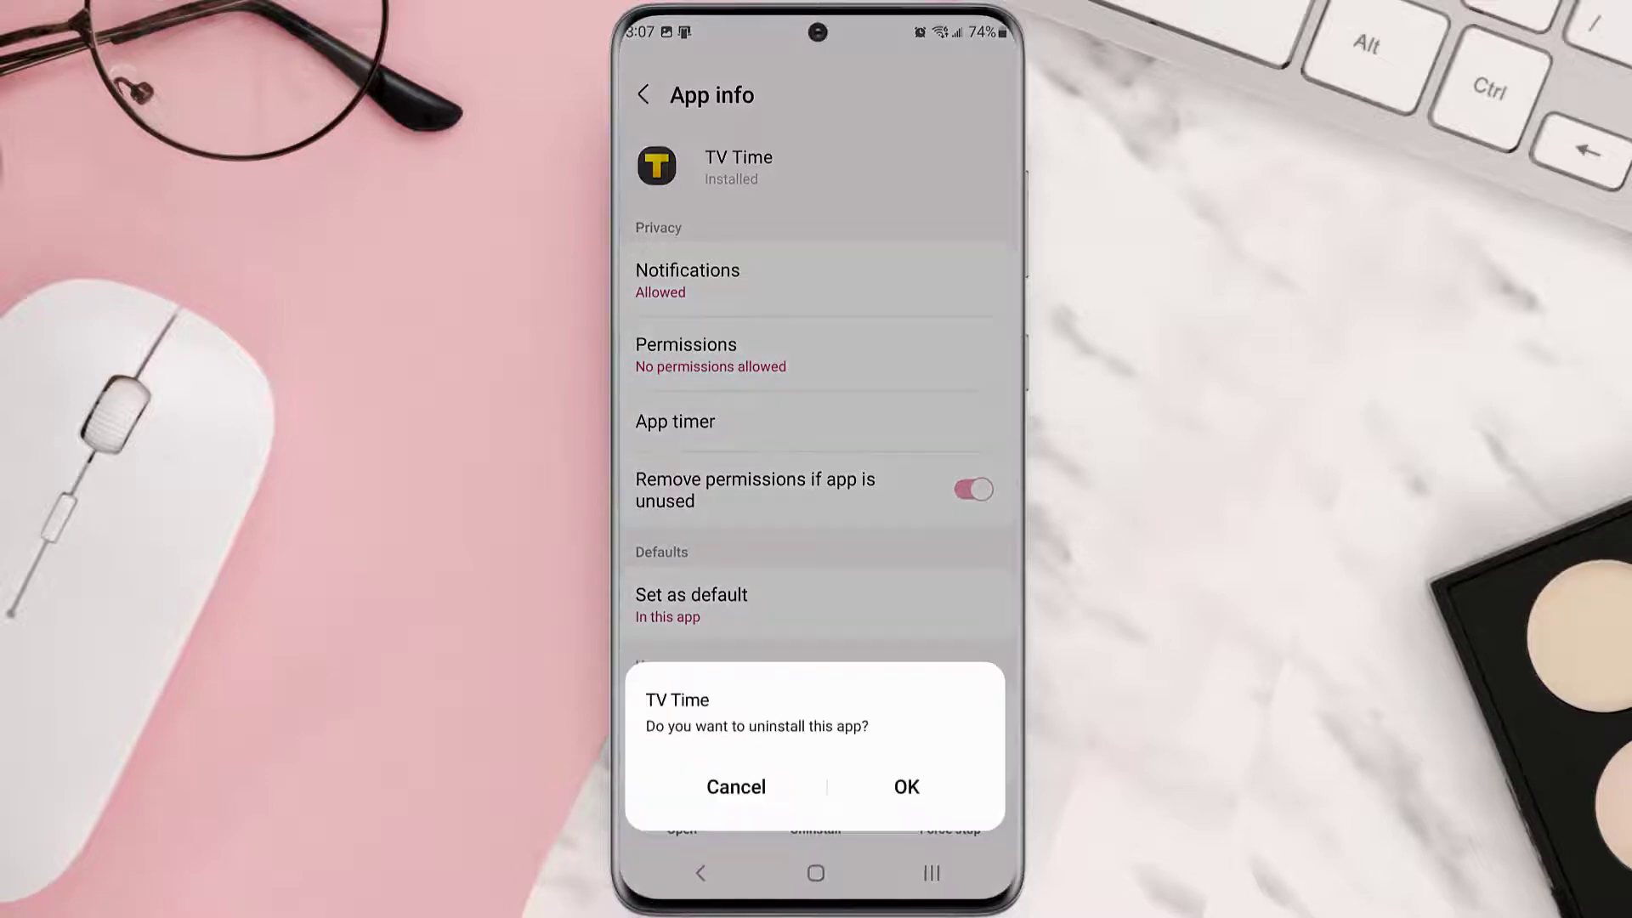
left_click(906, 786)
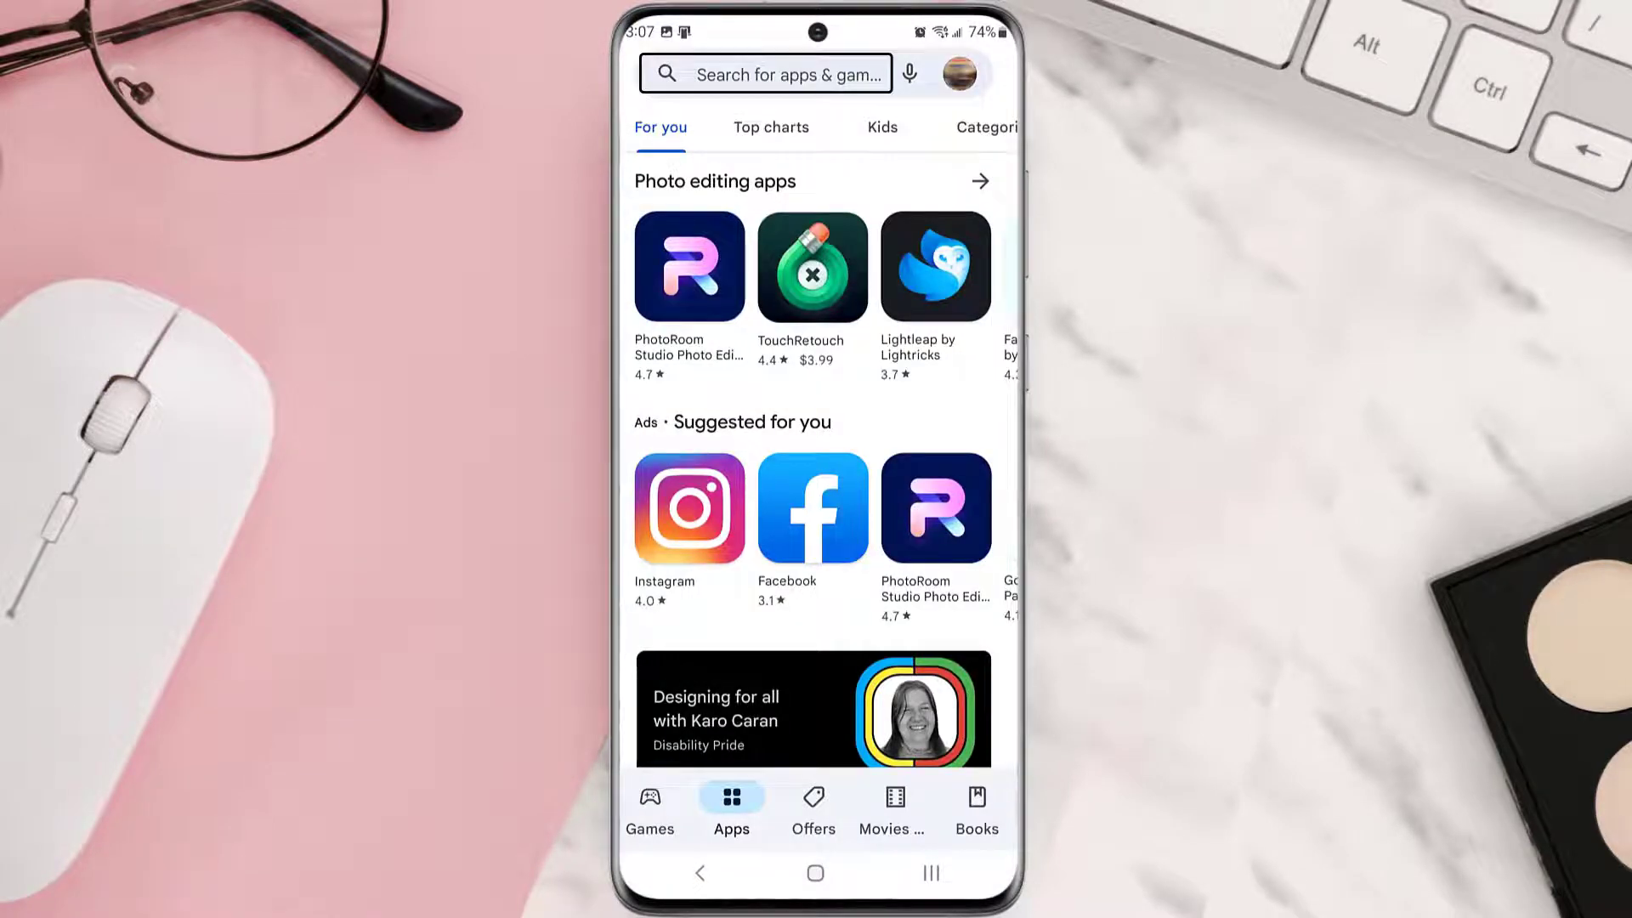
- Search the Play Store for 'tv time' and install TV Time - Track Shows again
type("tv time")
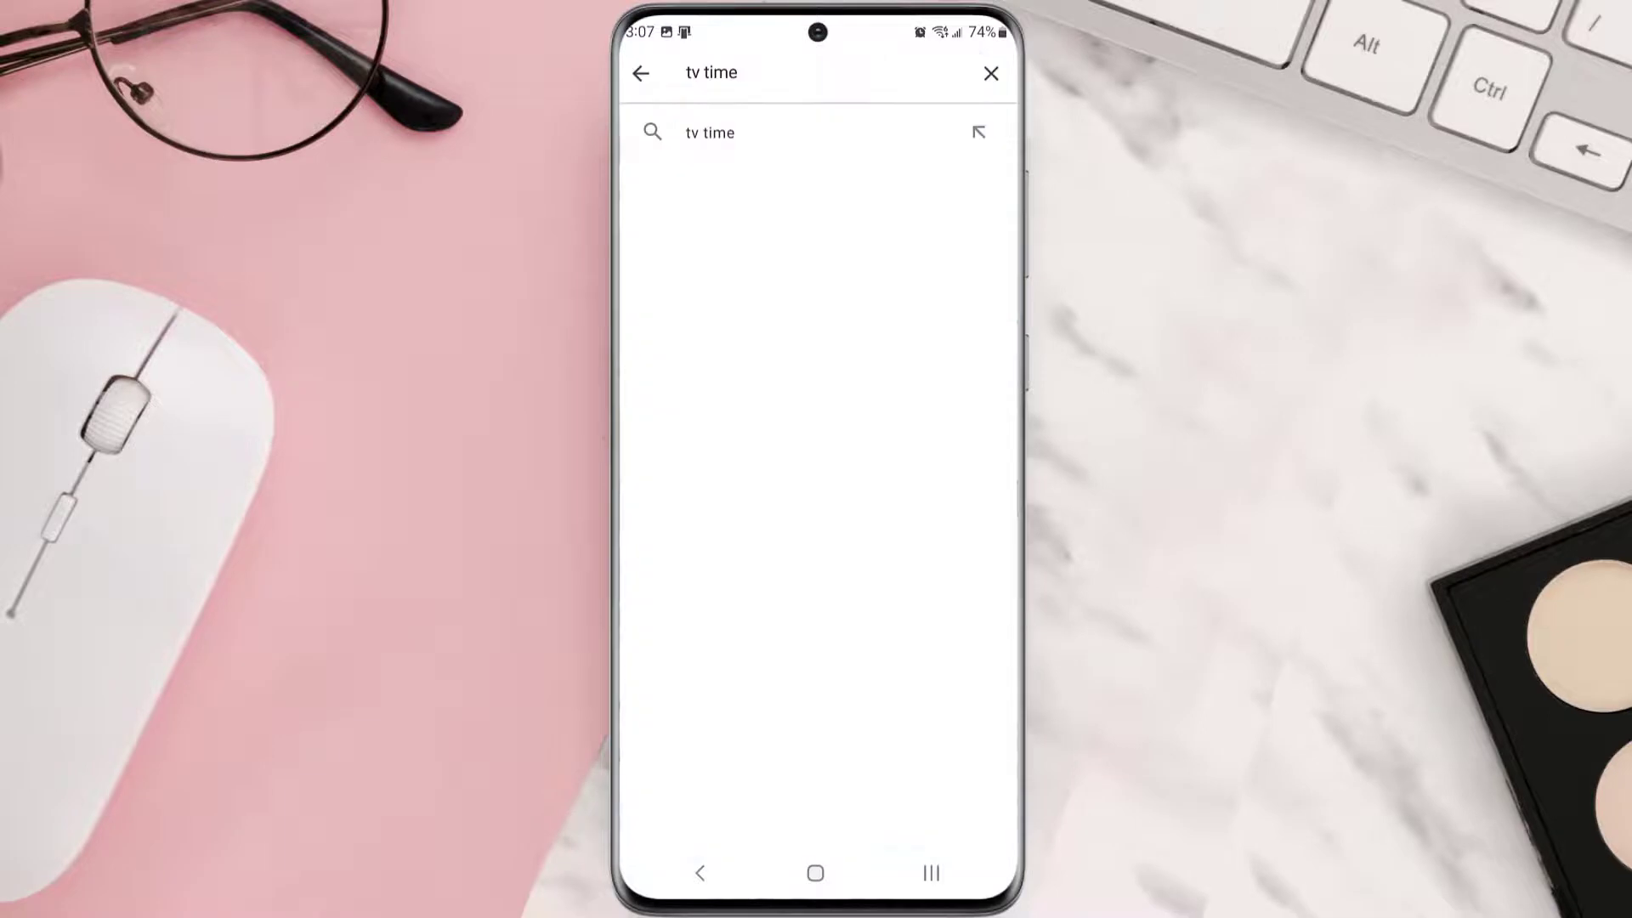
left_click(708, 133)
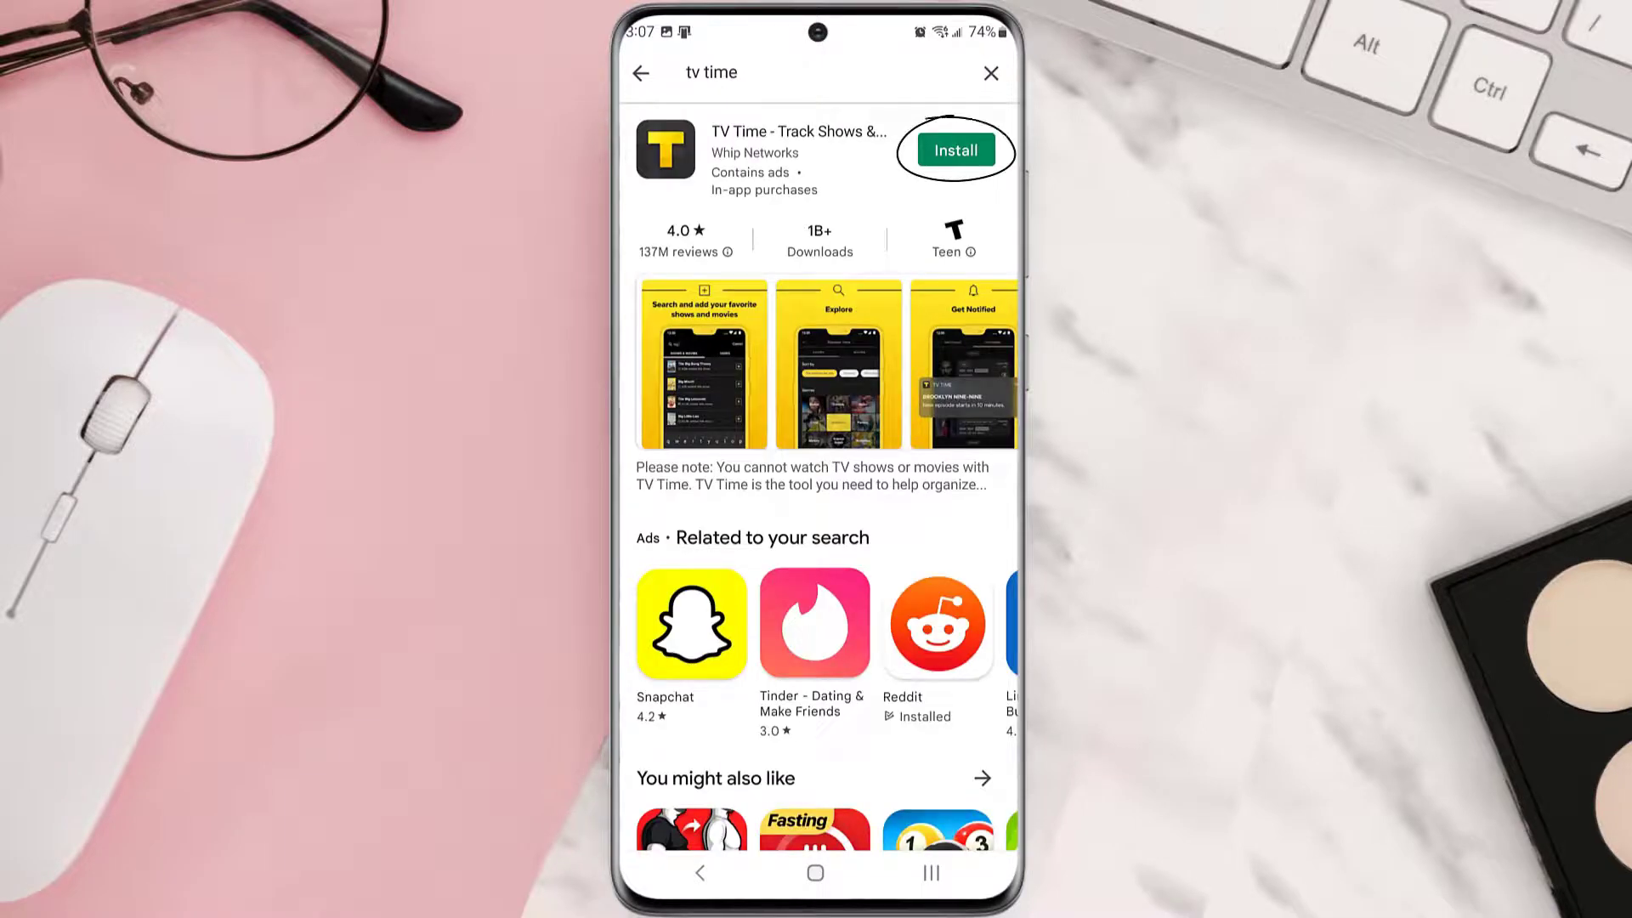
left_click(955, 149)
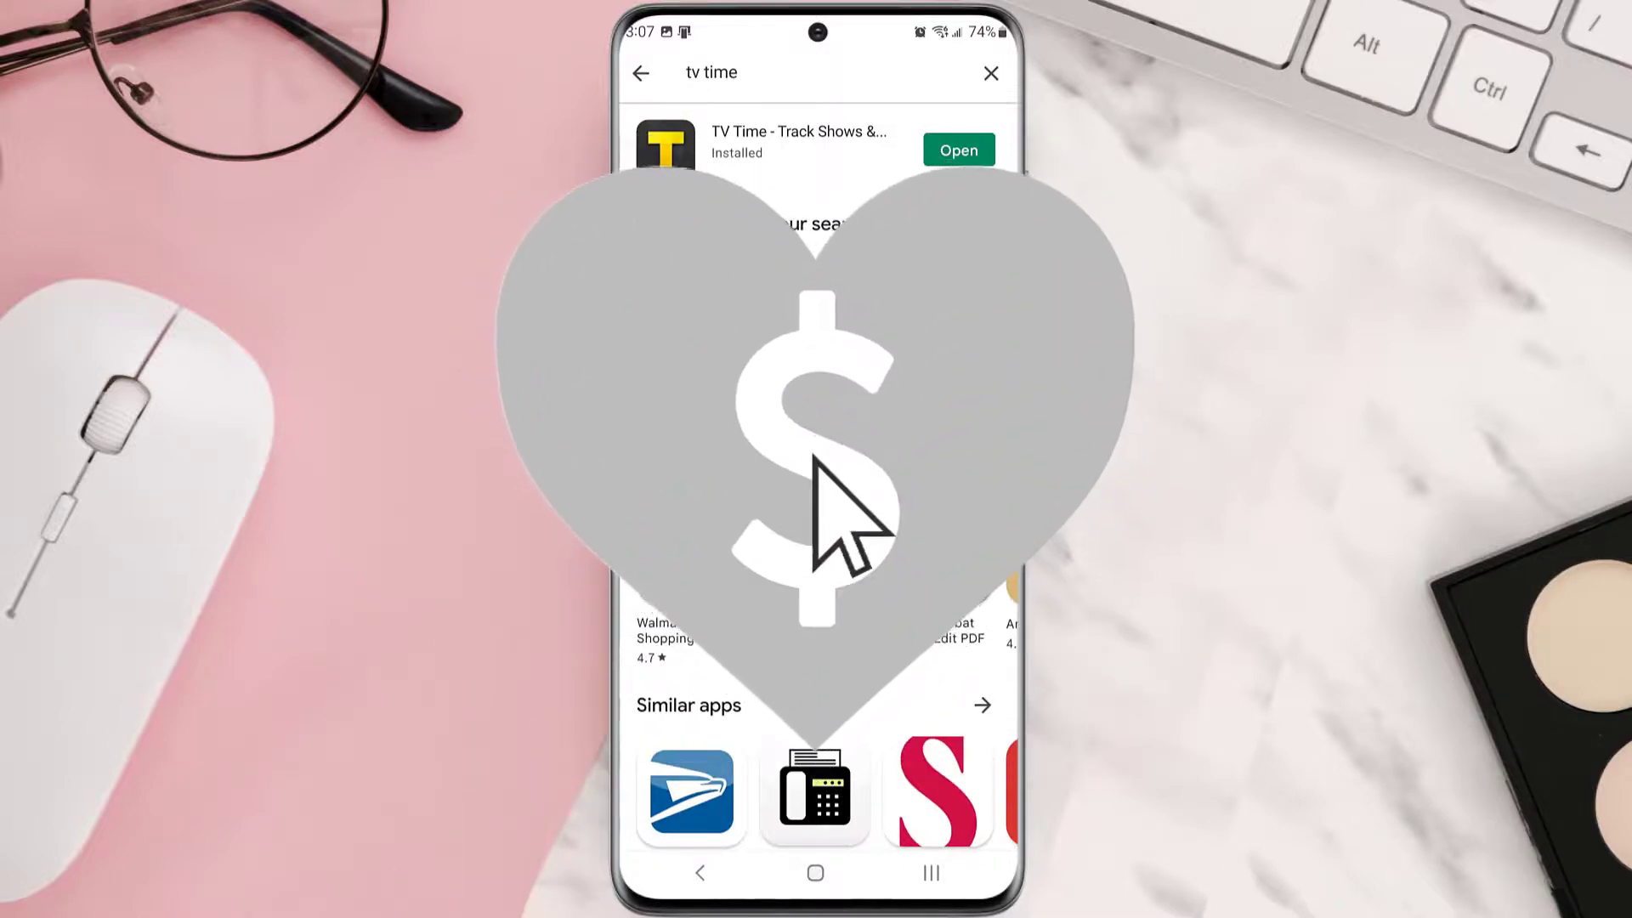
left_click(826, 510)
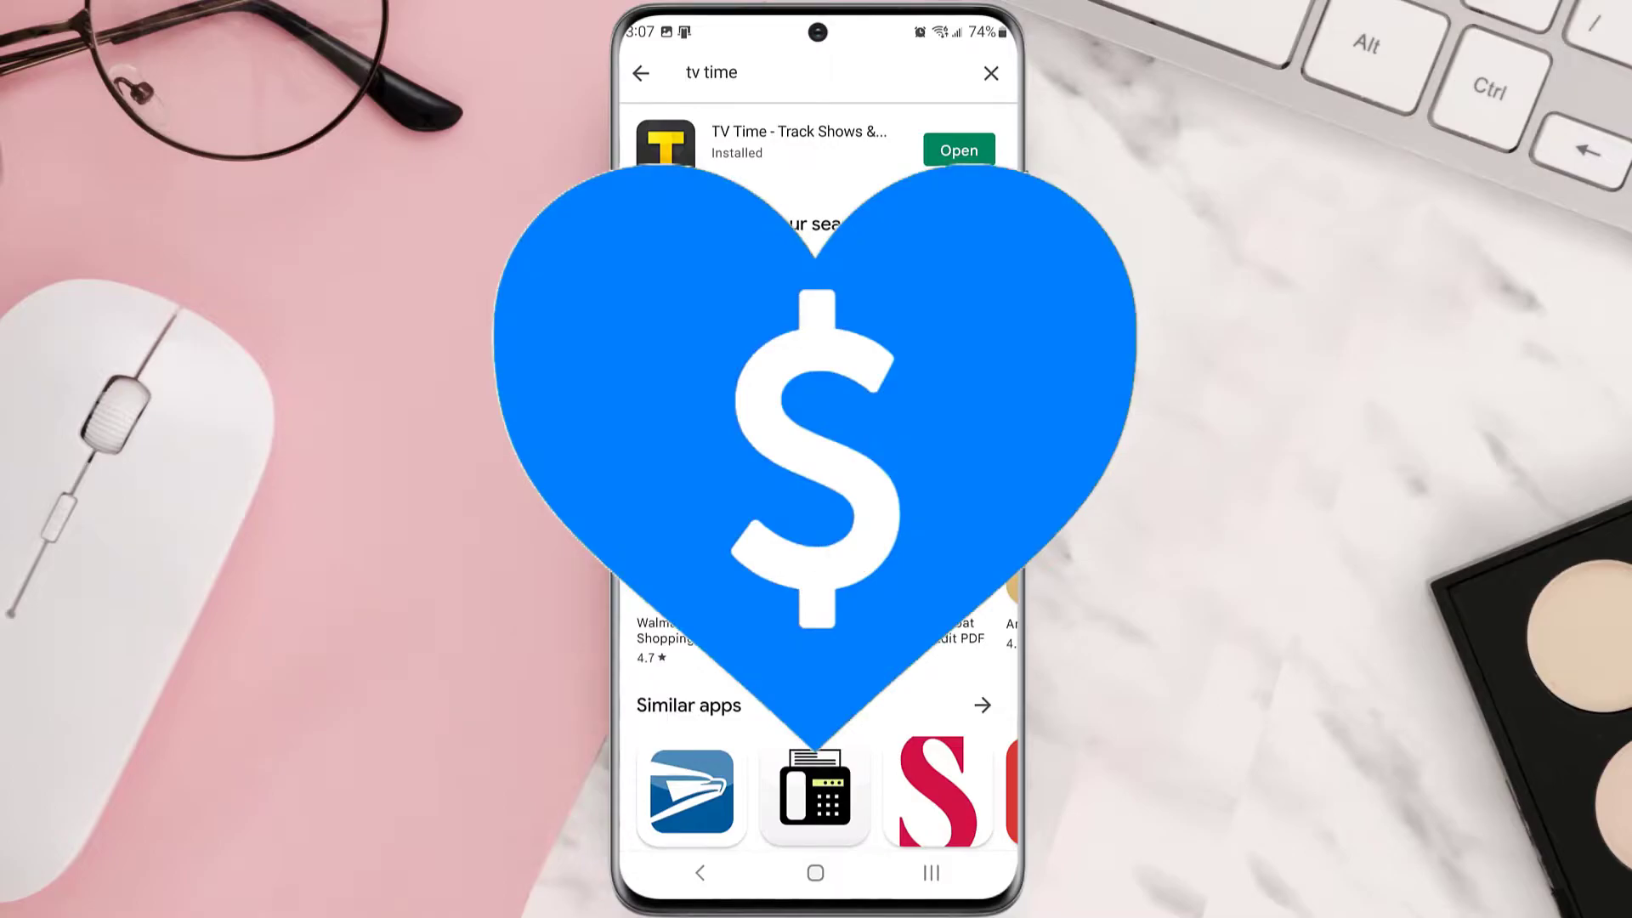